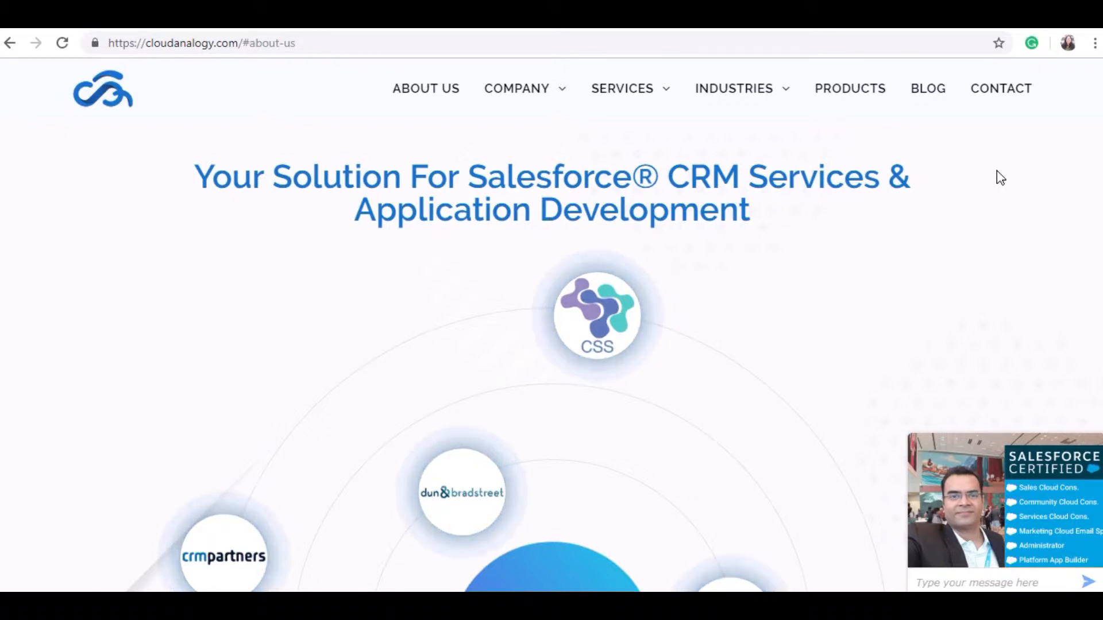
Step: Browse the Products page down to the footer, then return to About Us
{"action": "left_click", "coordinate": [849, 89]}
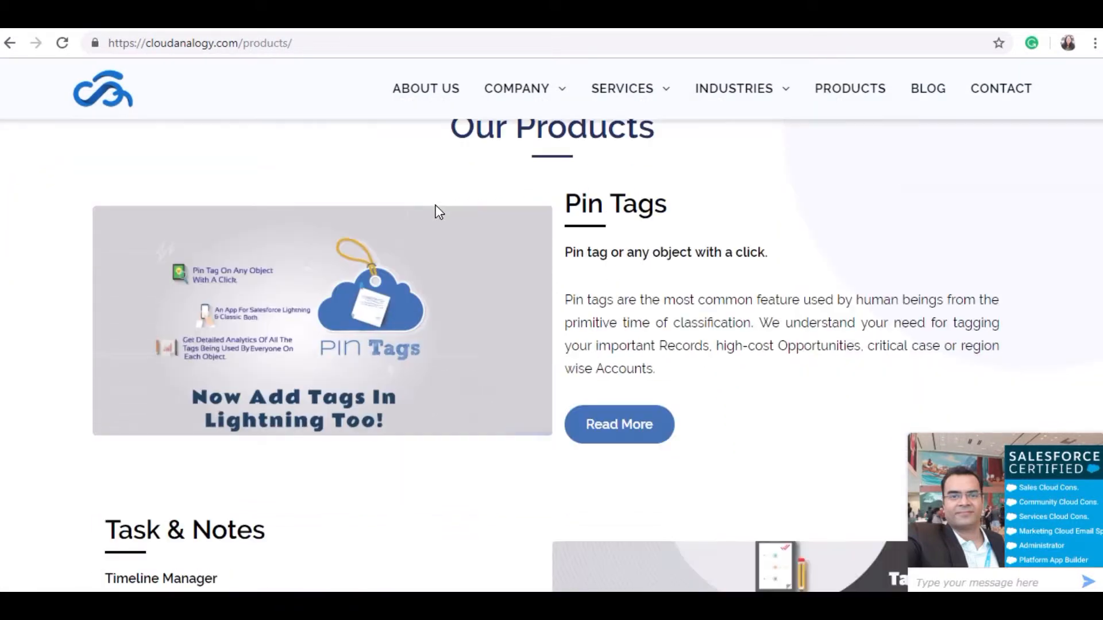
{"action": "scroll", "scroll_direction": "down", "scroll_amount": 3}
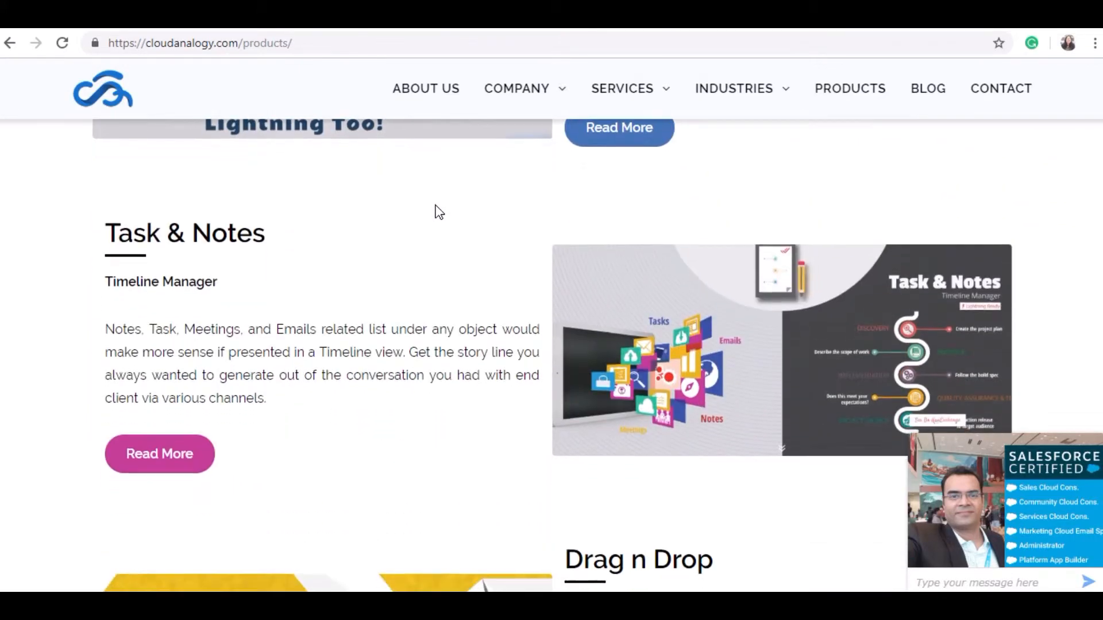
{"action": "scroll", "scroll_direction": "down", "scroll_amount": 3}
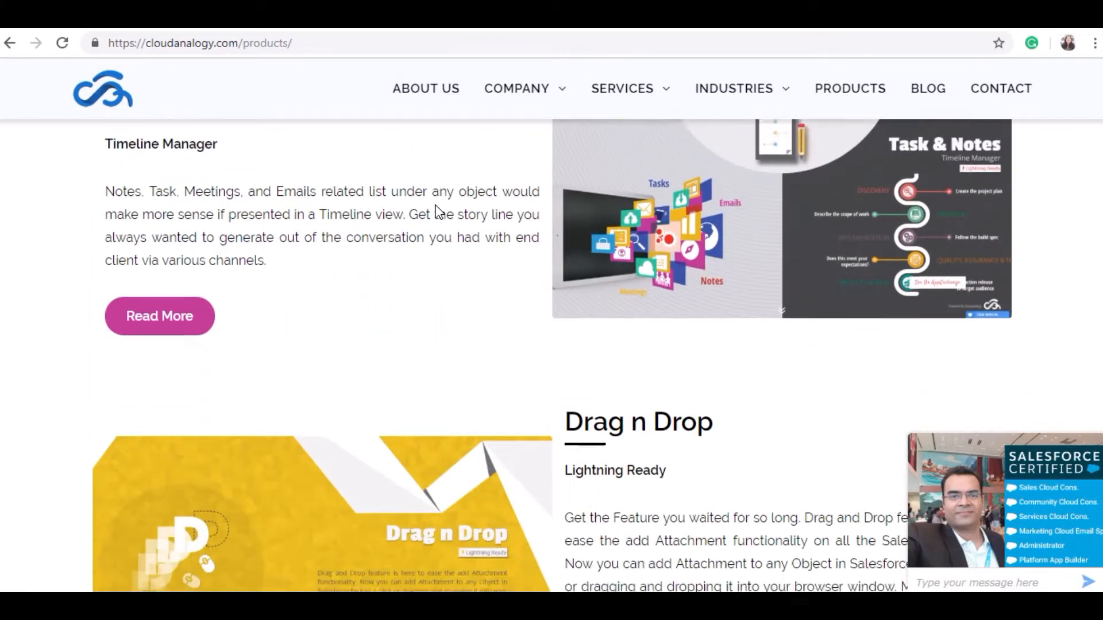
{"action": "scroll", "scroll_direction": "down", "scroll_amount": 3}
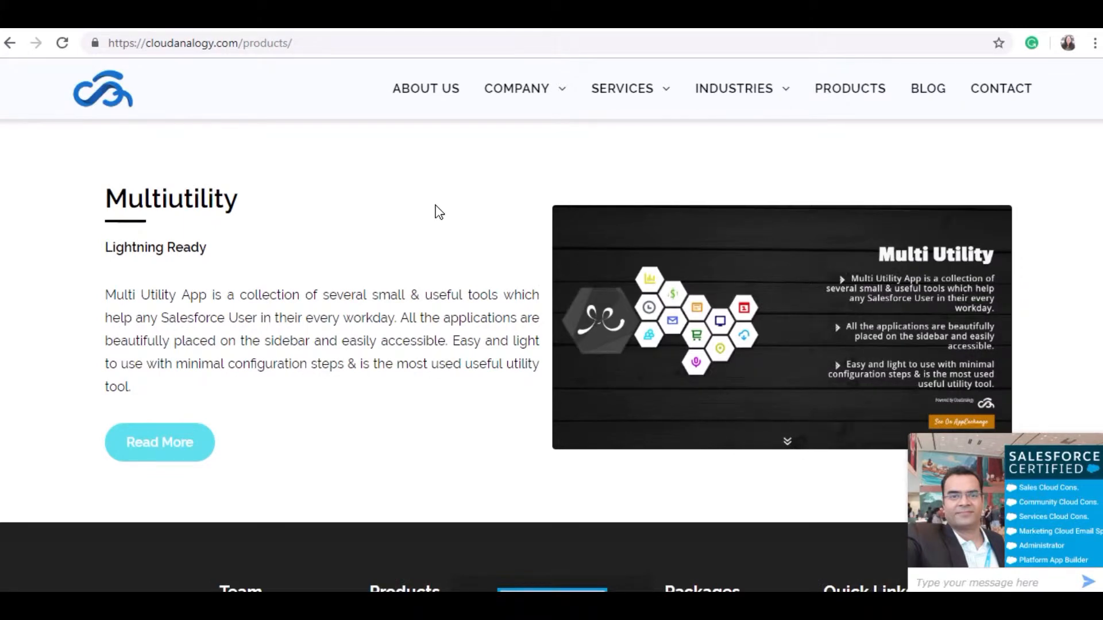
{"action": "scroll", "scroll_direction": "down", "scroll_amount": 3}
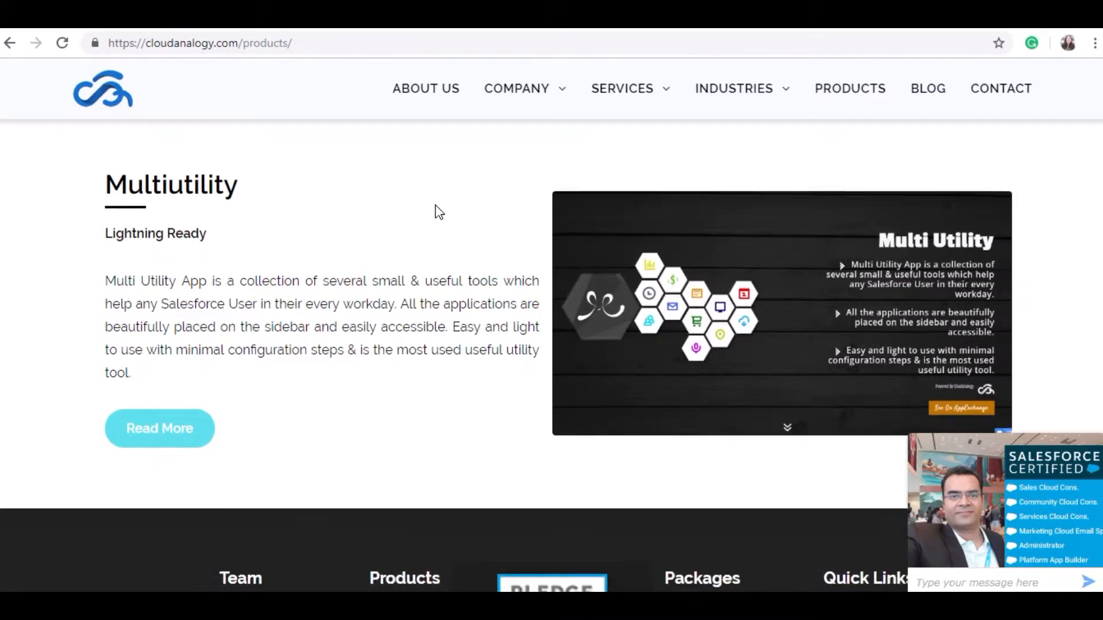
{"action": "scroll", "scroll_direction": "down", "scroll_amount": 3}
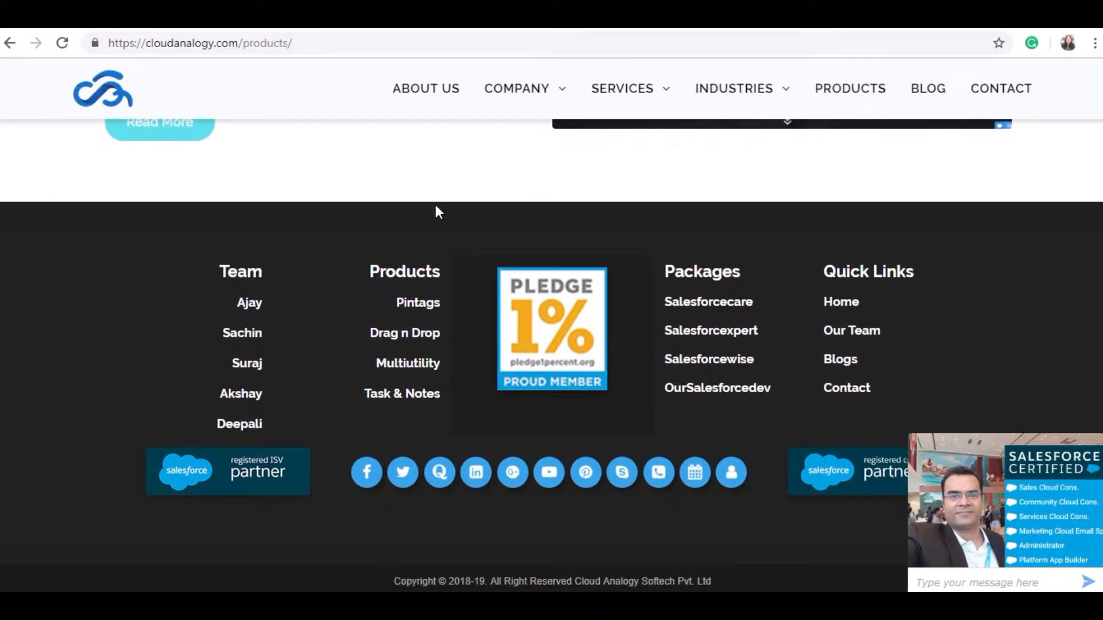
{"action": "mouse_move", "coordinate": [518, 304]}
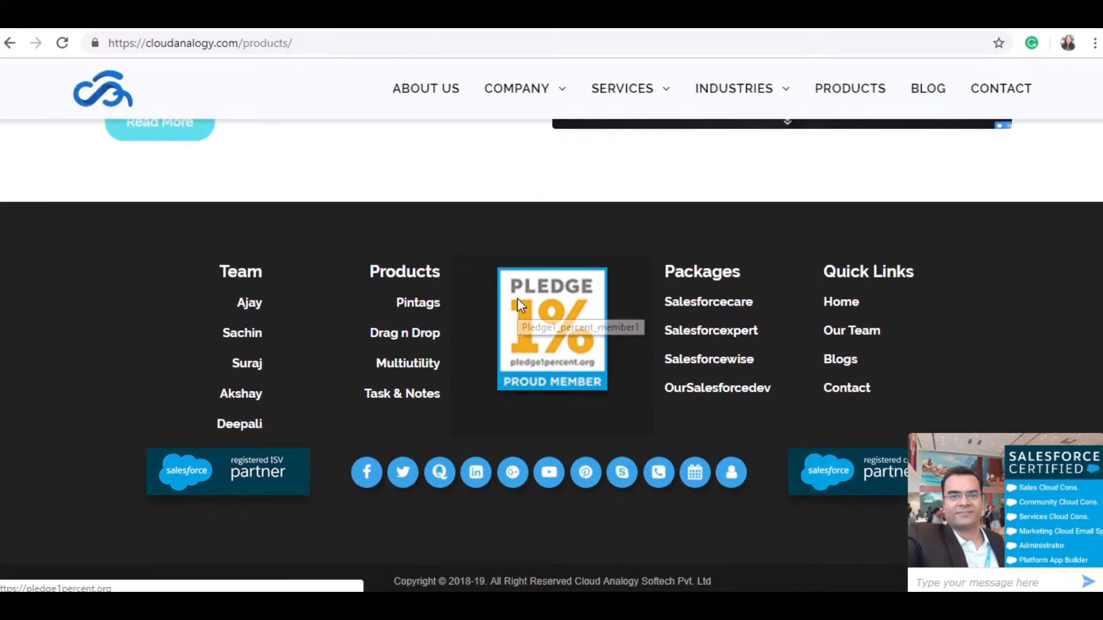
{"action": "left_click", "coordinate": [425, 88]}
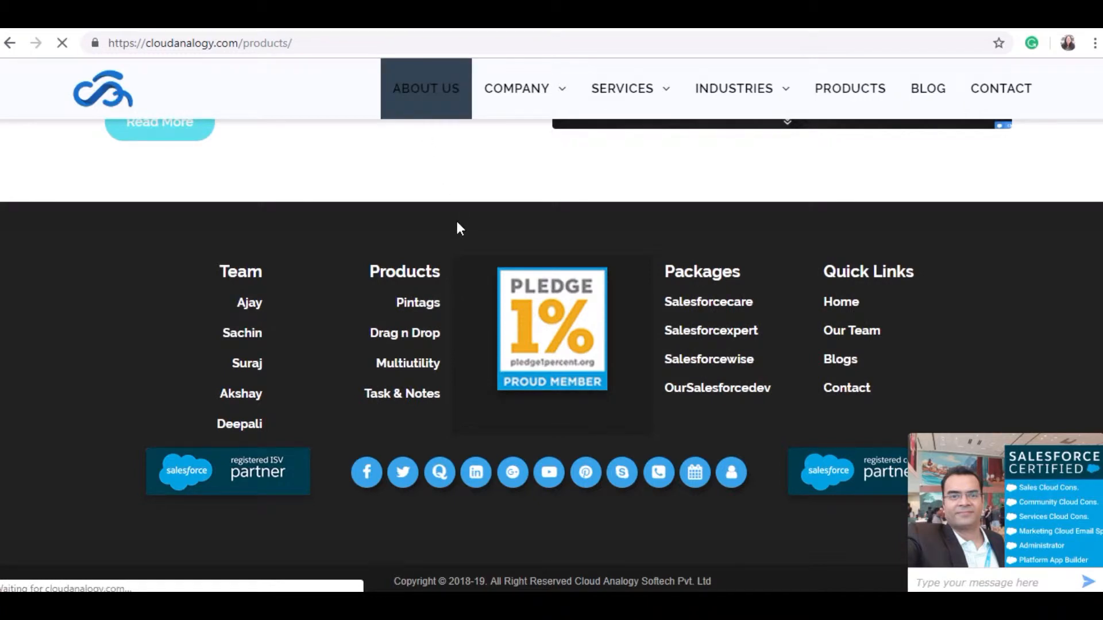
Step: Show the About Us page with the company video and global presence overview
{"action": "left_click", "coordinate": [421, 89]}
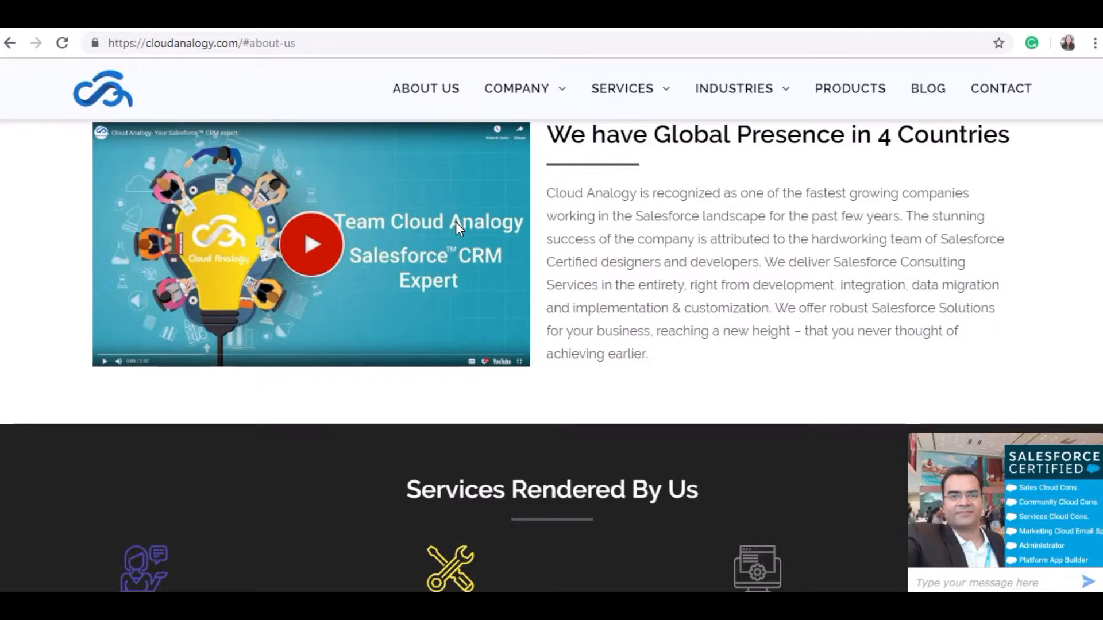
{"action": "mouse_move", "coordinate": [427, 218]}
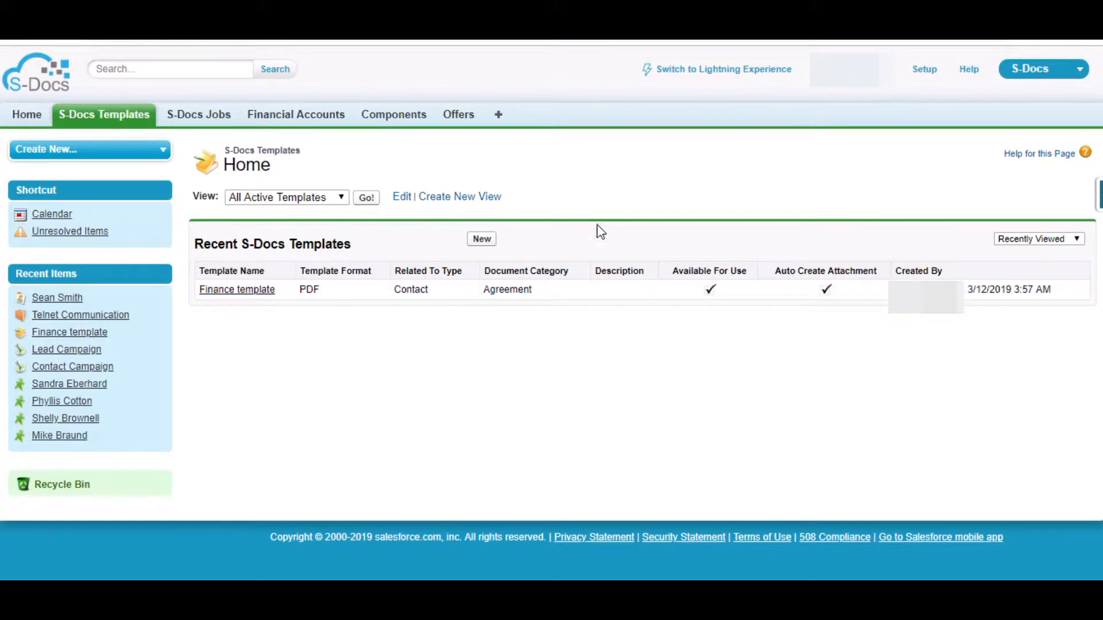
Step: Start a new S-Docs template, then cancel it to return to the templates list with Finance
{"action": "left_click", "coordinate": [482, 239]}
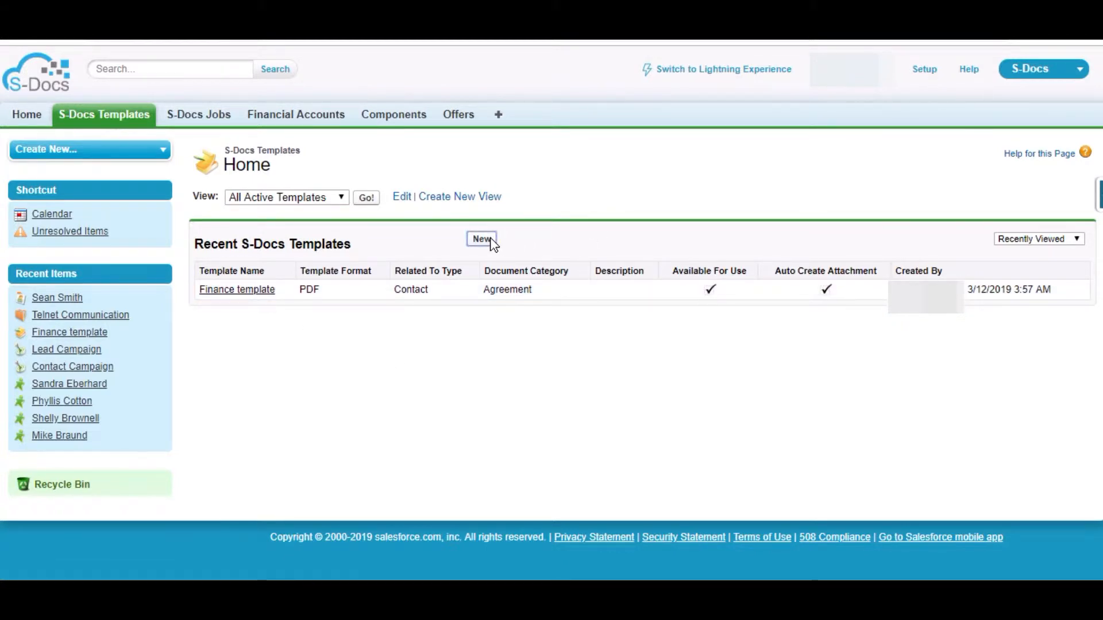
{"action": "mouse_move", "coordinate": [552, 407]}
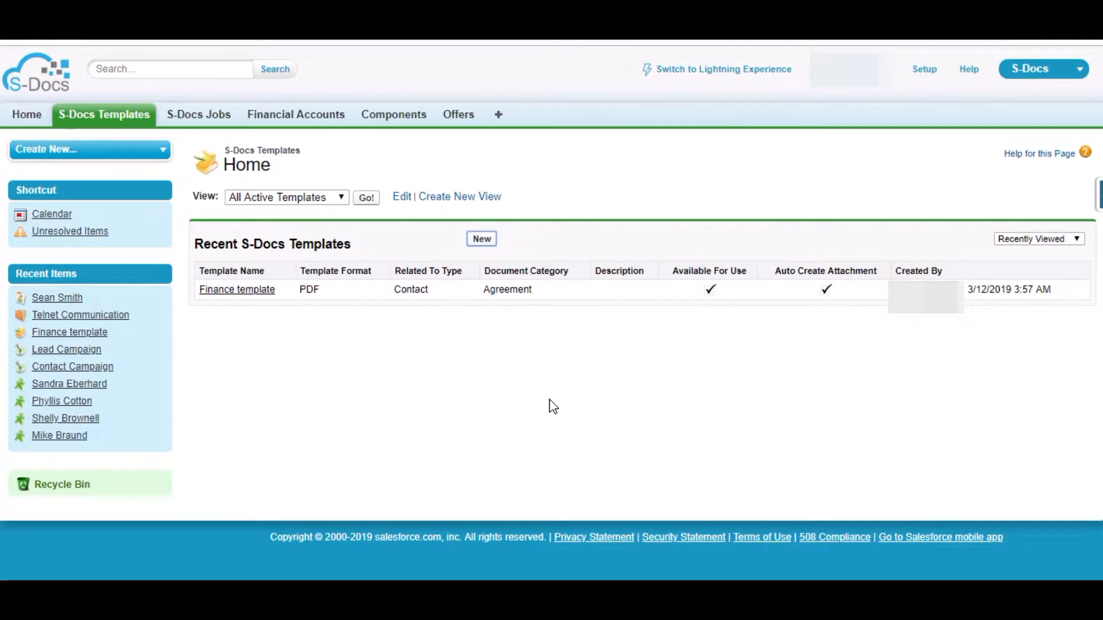
{"action": "left_click", "coordinate": [481, 239]}
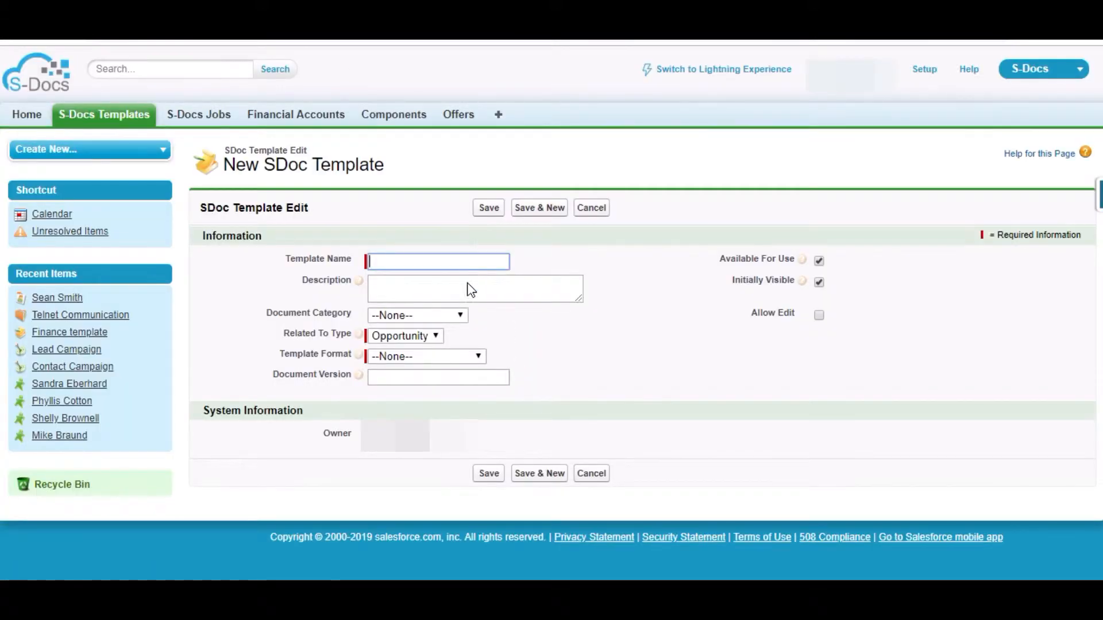
{"action": "mouse_move", "coordinate": [460, 387]}
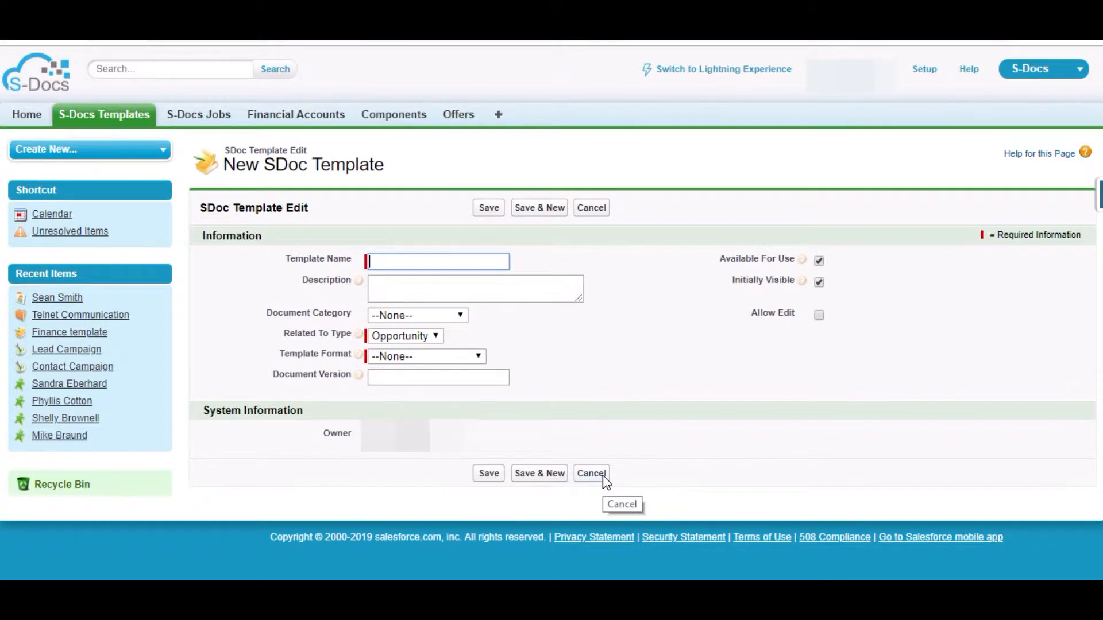
{"action": "left_click", "coordinate": [590, 473]}
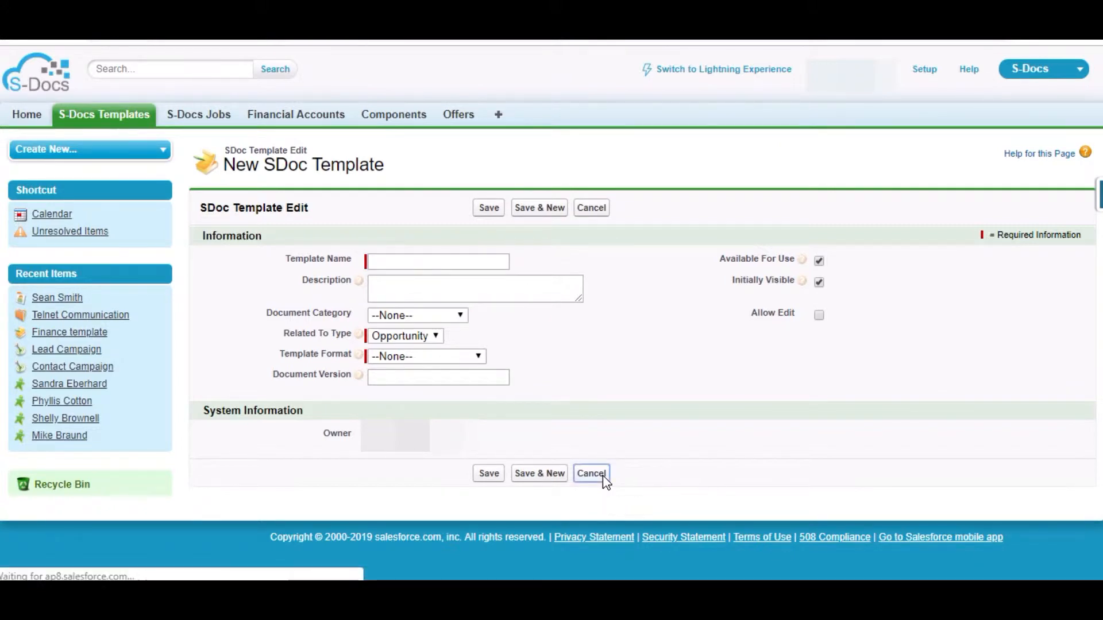
{"action": "left_click", "coordinate": [591, 473]}
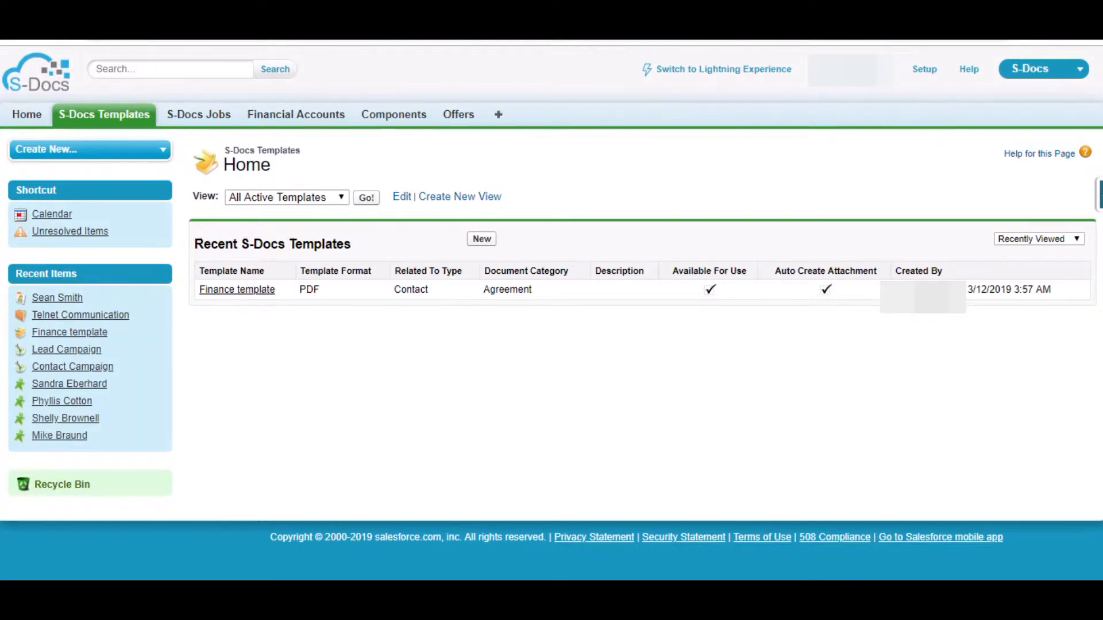
{"action": "left_click", "coordinate": [57, 297]}
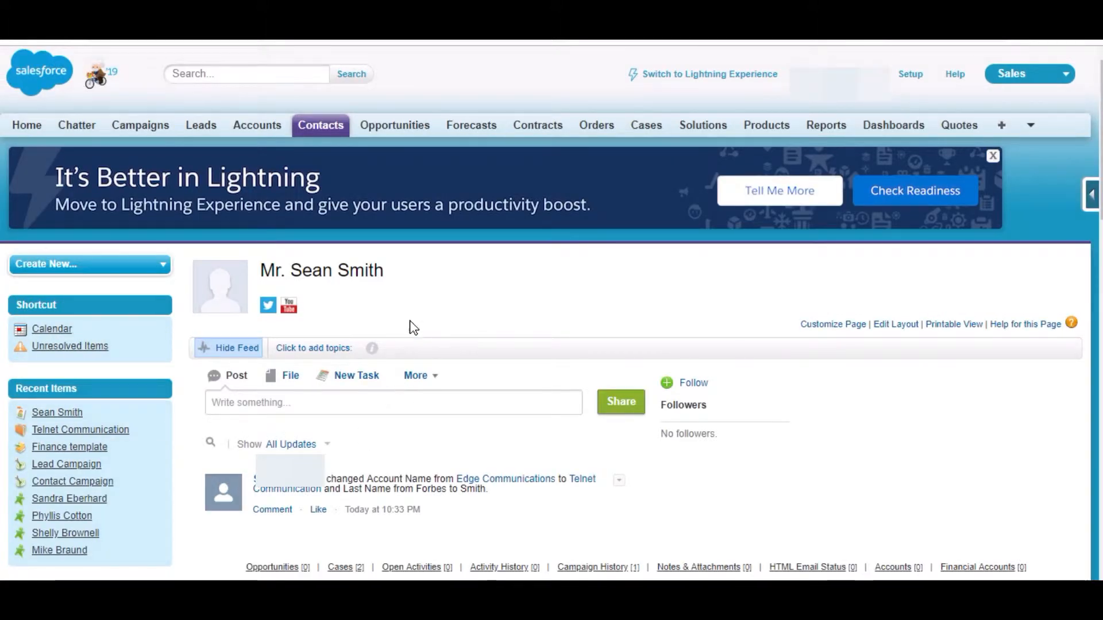
{"action": "scroll", "scroll_direction": "down", "scroll_amount": 3}
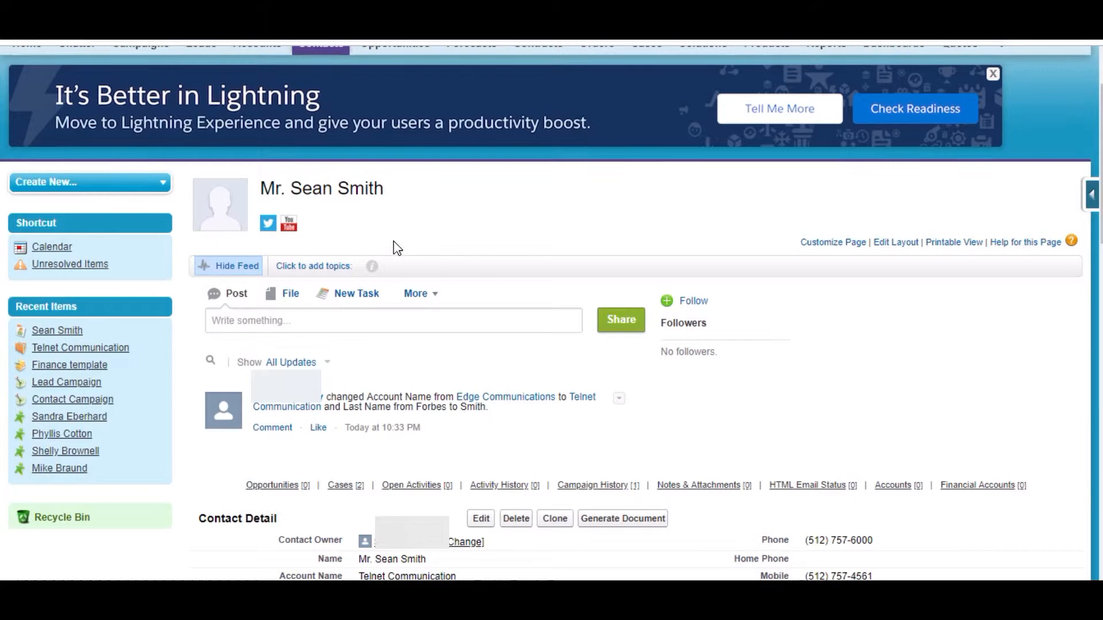
{"action": "mouse_move", "coordinate": [502, 273]}
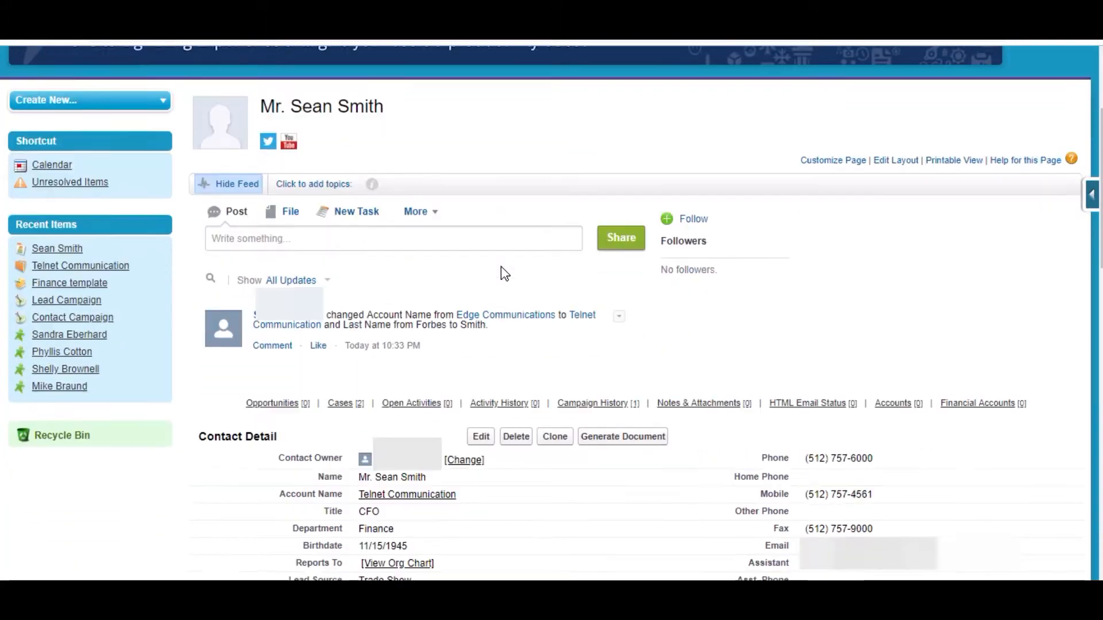
{"action": "scroll", "scroll_direction": "down", "scroll_amount": 3}
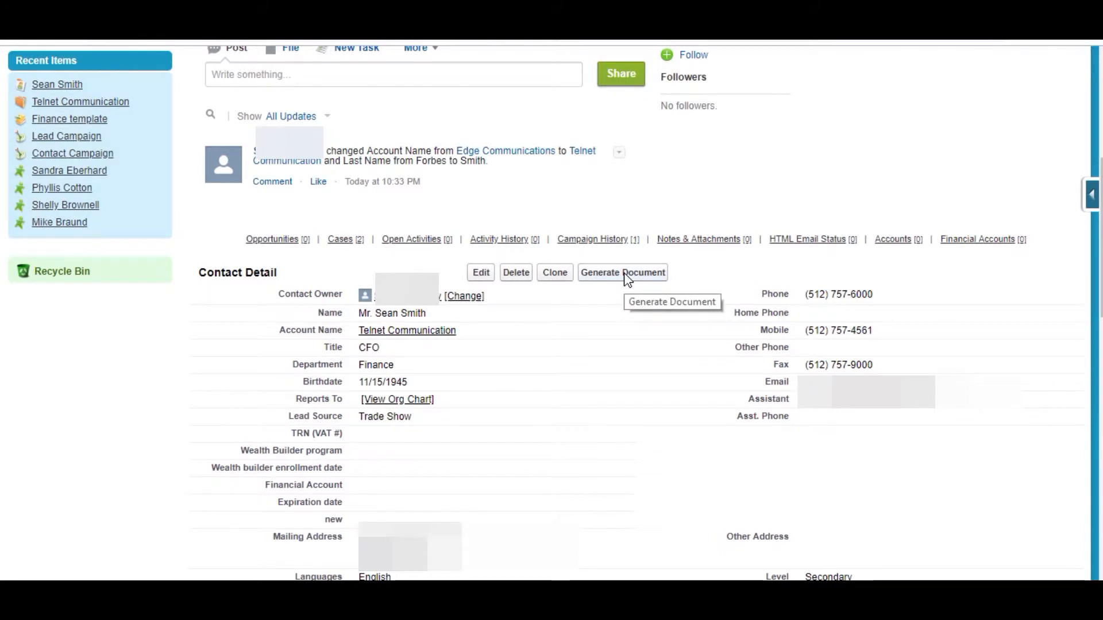
{"action": "left_click", "coordinate": [622, 272]}
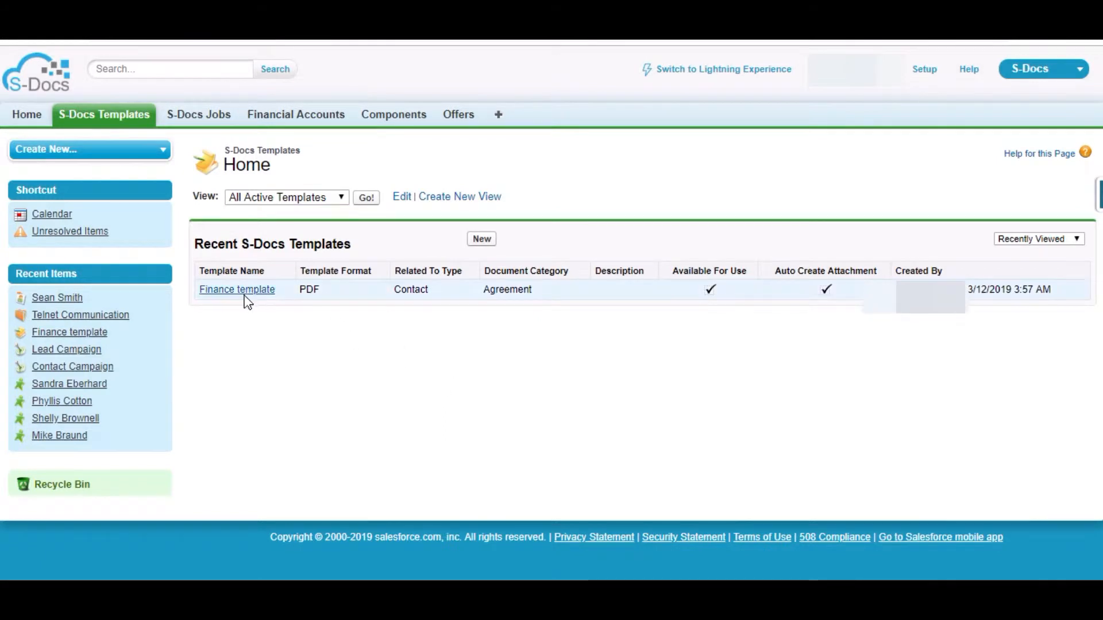
Step: Open the Finance template record and launch its Template Editor
{"action": "left_click", "coordinate": [237, 289]}
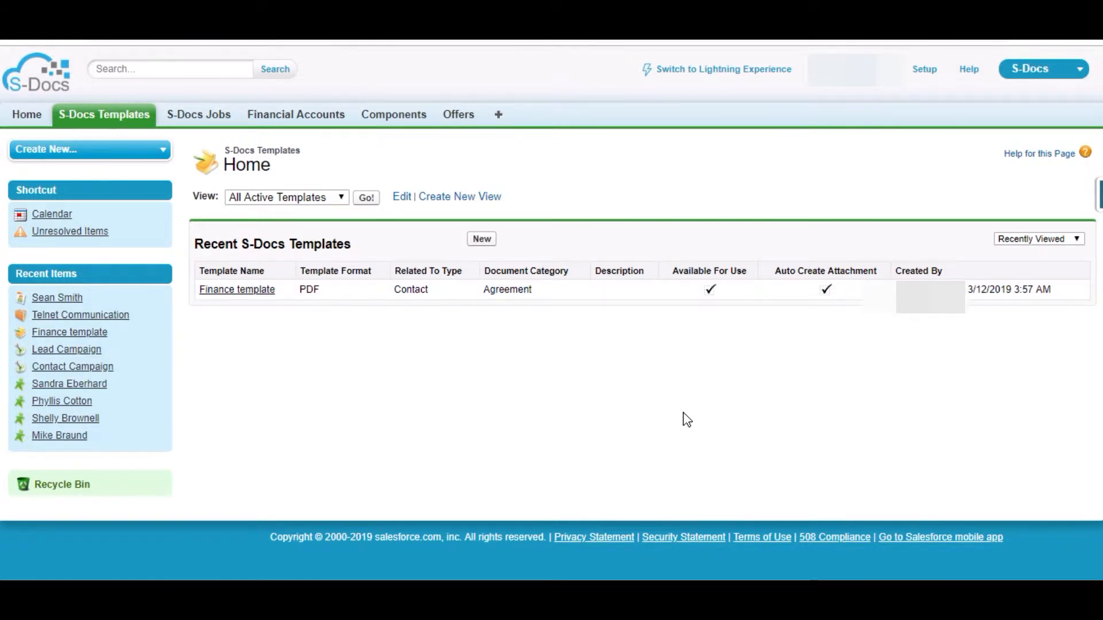
{"action": "left_click", "coordinate": [237, 289]}
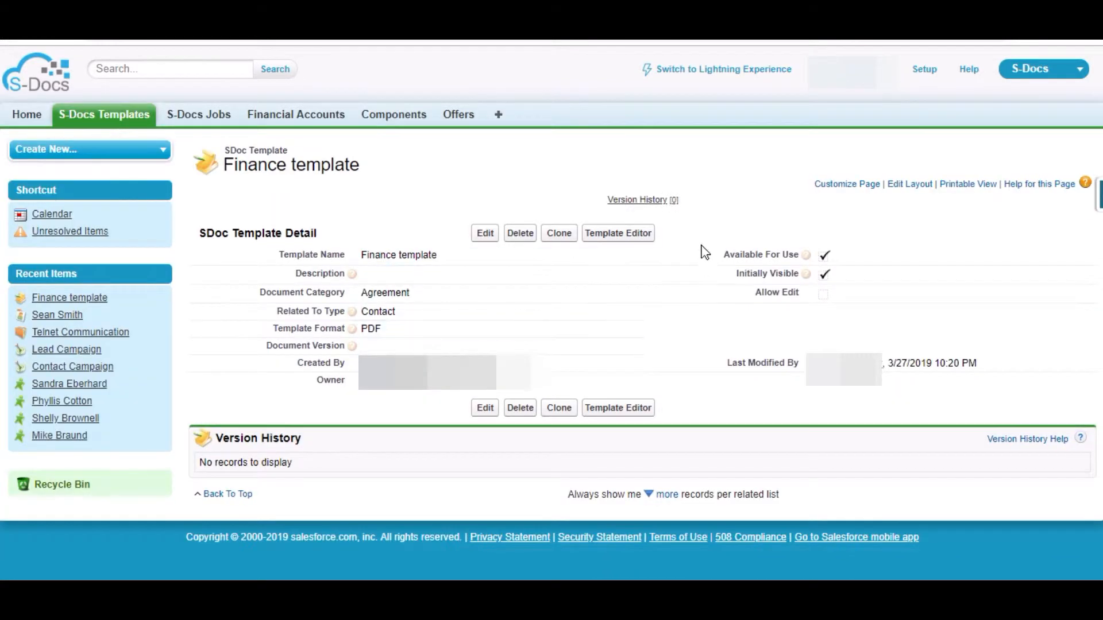
{"action": "mouse_move", "coordinate": [599, 236]}
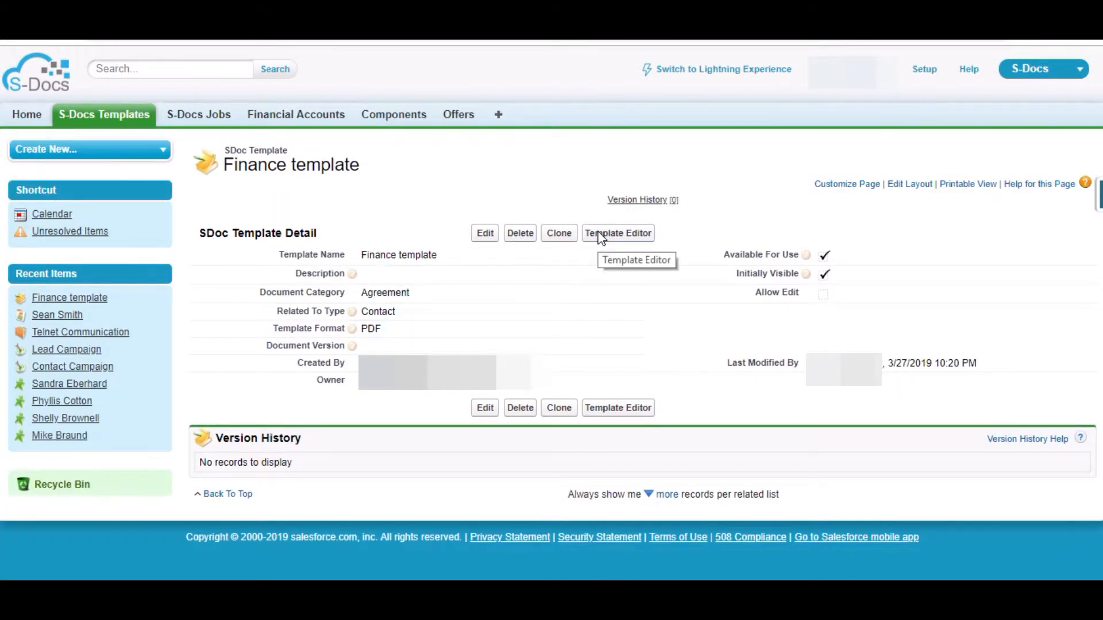
{"action": "left_click", "coordinate": [617, 234]}
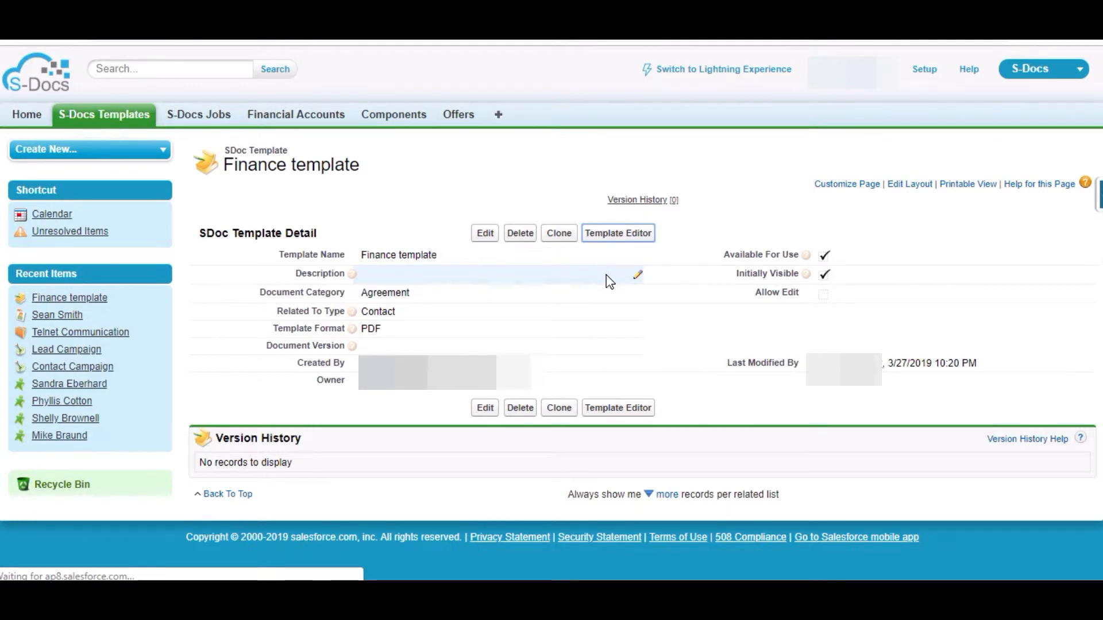
{"action": "left_click", "coordinate": [617, 233]}
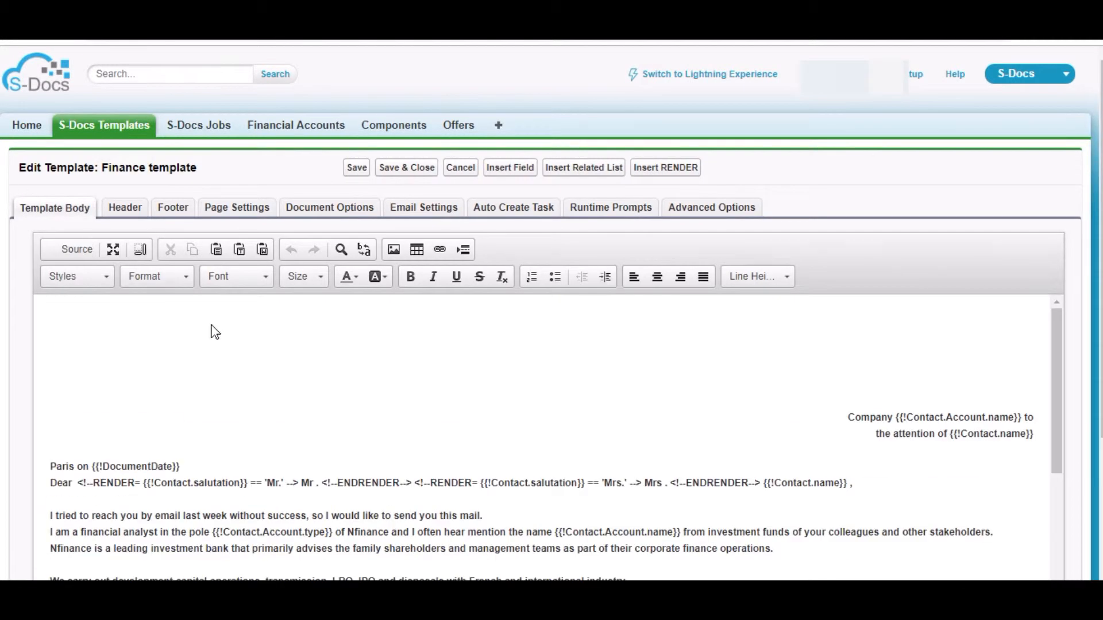
{"action": "mouse_move", "coordinate": [245, 365]}
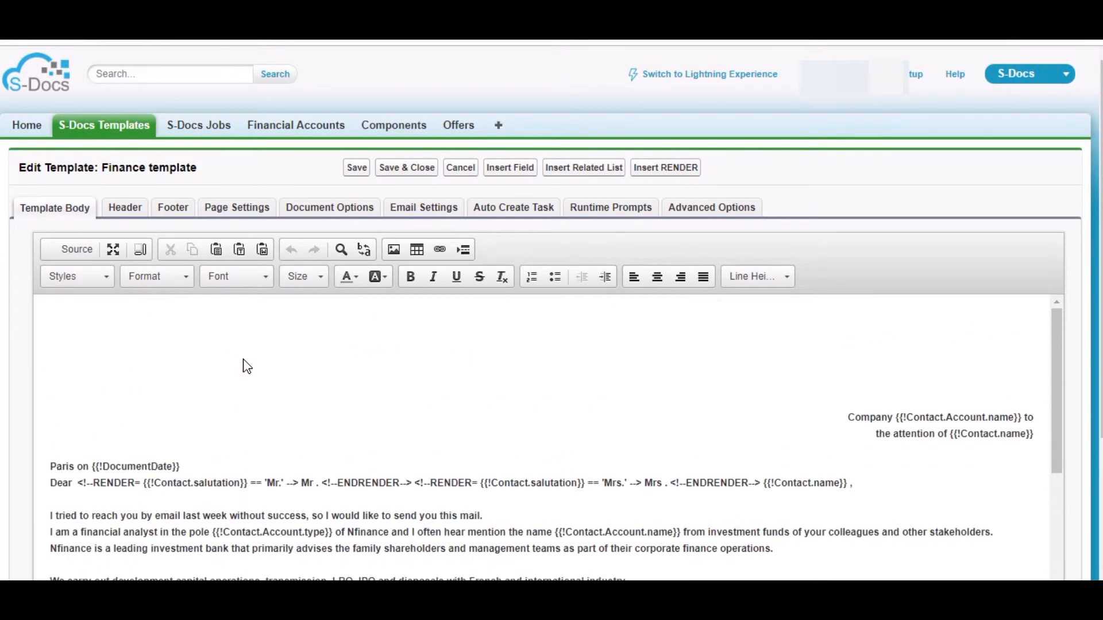
{"action": "mouse_move", "coordinate": [833, 412]}
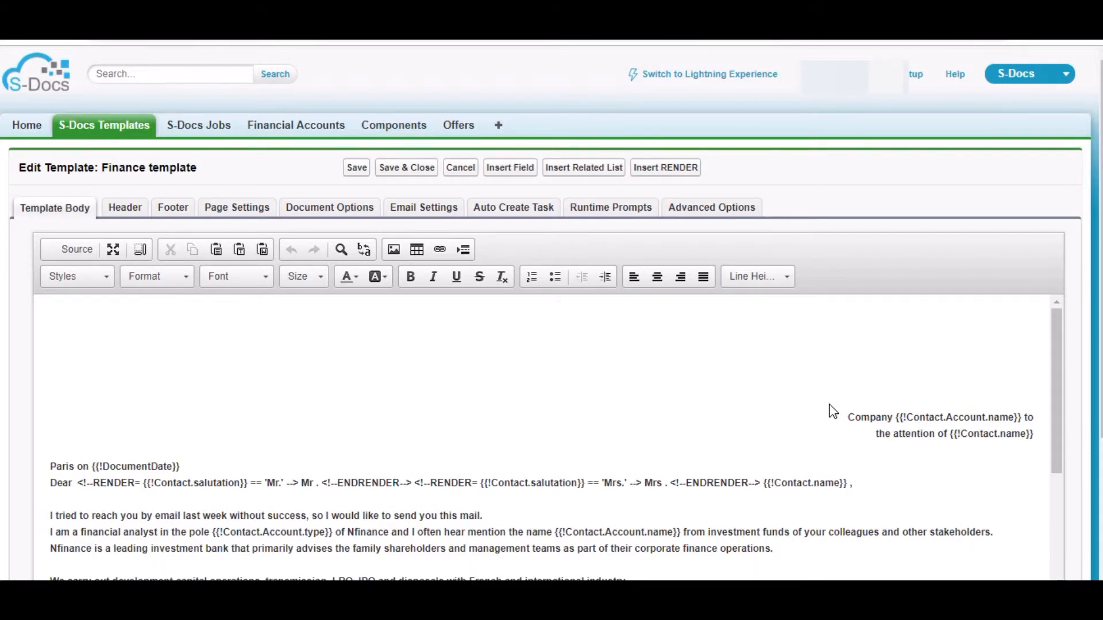
{"action": "mouse_move", "coordinate": [776, 389]}
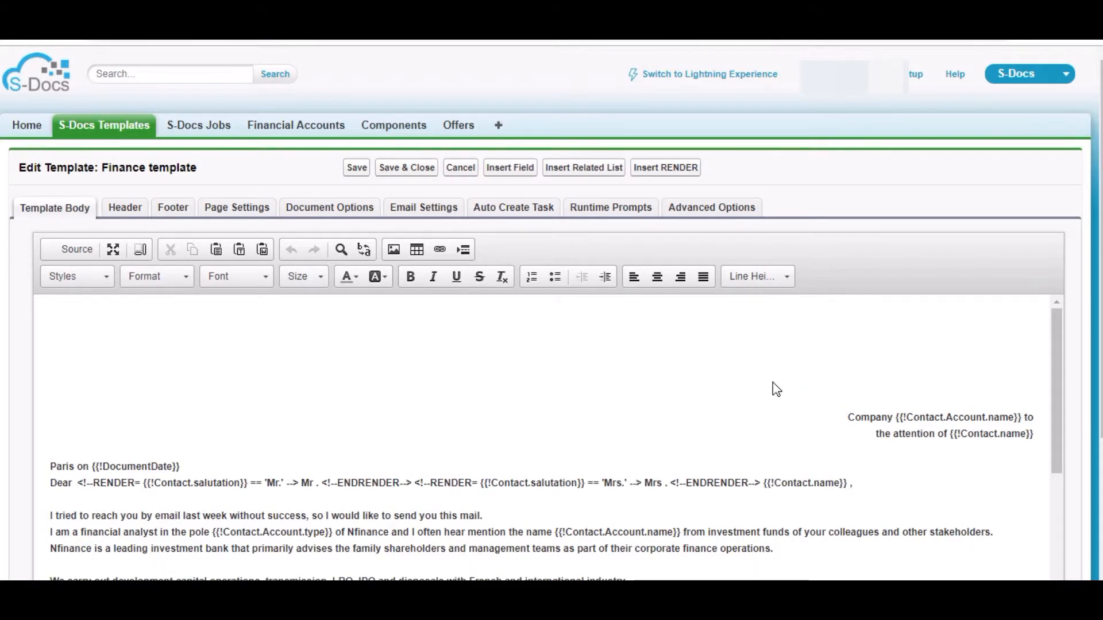
{"action": "mouse_move", "coordinate": [565, 391]}
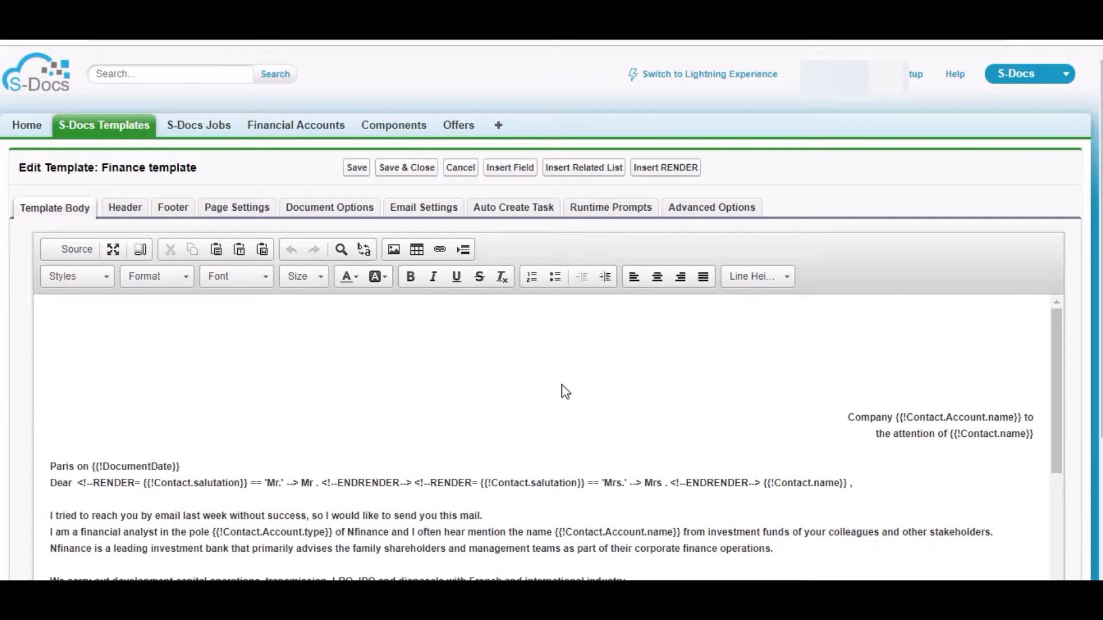
{"action": "mouse_move", "coordinate": [553, 467]}
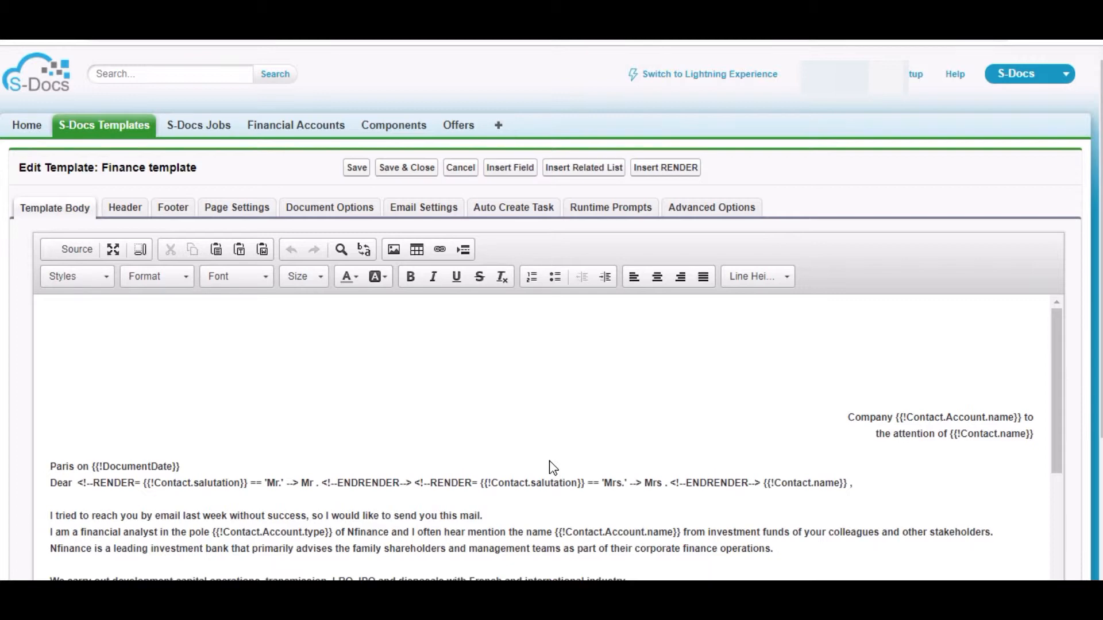
{"action": "mouse_move", "coordinate": [699, 372]}
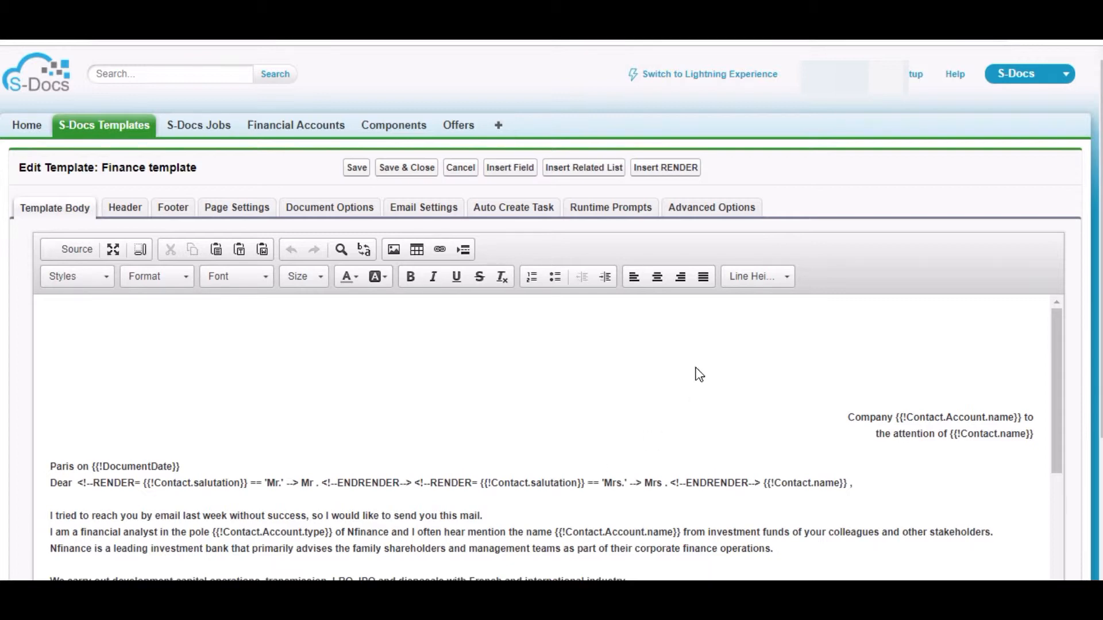
Step: Review the Finance template's Header and Footer sections, then save the template
{"action": "left_click", "coordinate": [123, 207]}
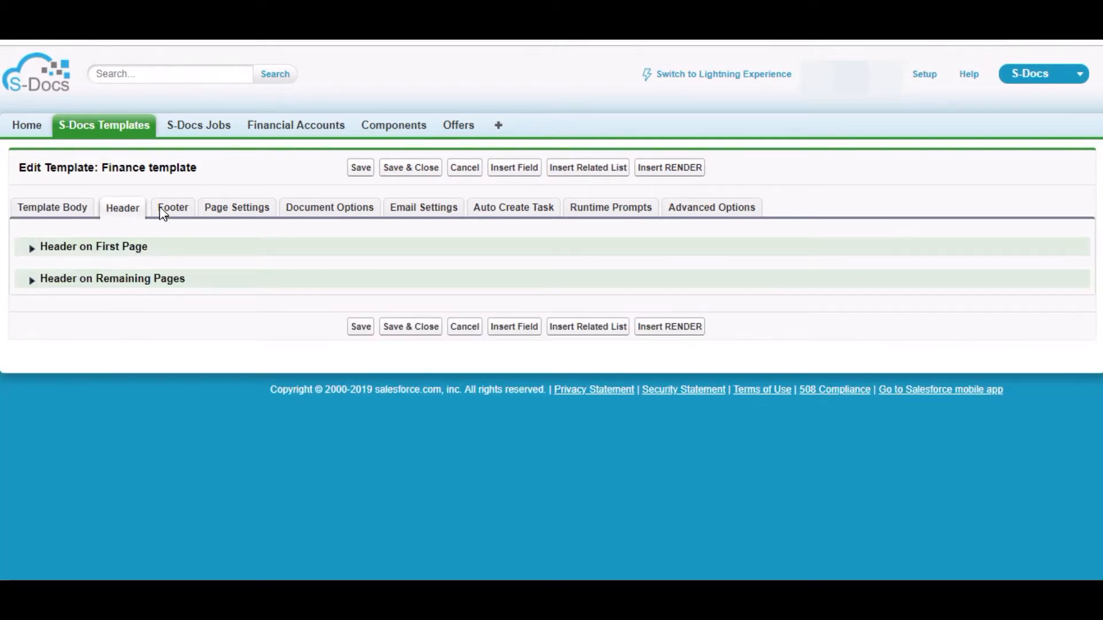
{"action": "left_click", "coordinate": [173, 206]}
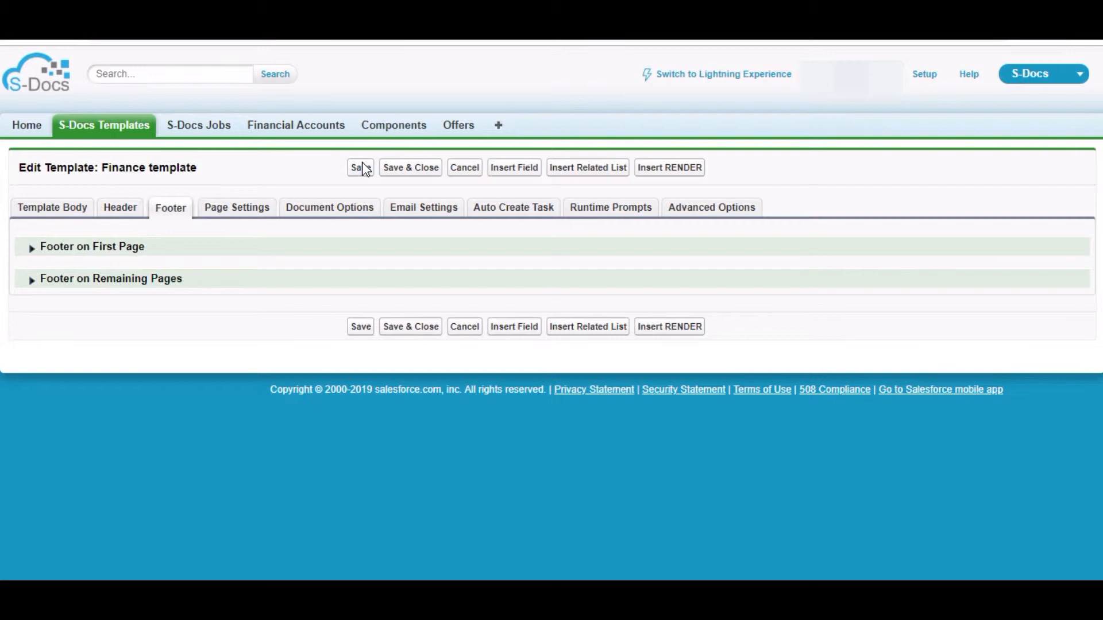
{"action": "left_click", "coordinate": [359, 167]}
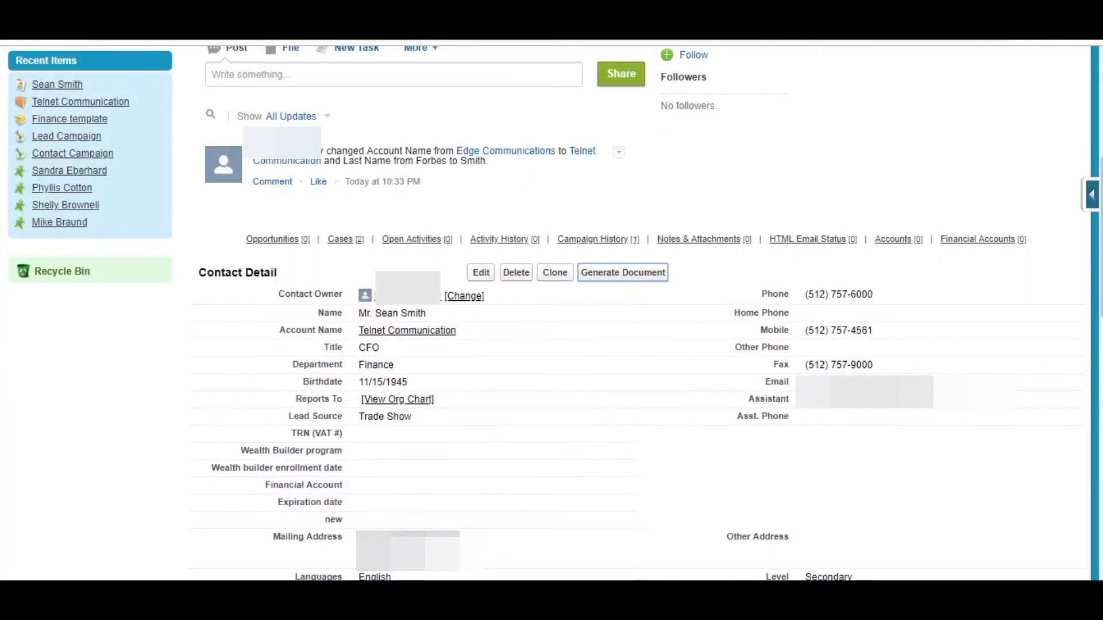
{"action": "left_click", "coordinate": [621, 272]}
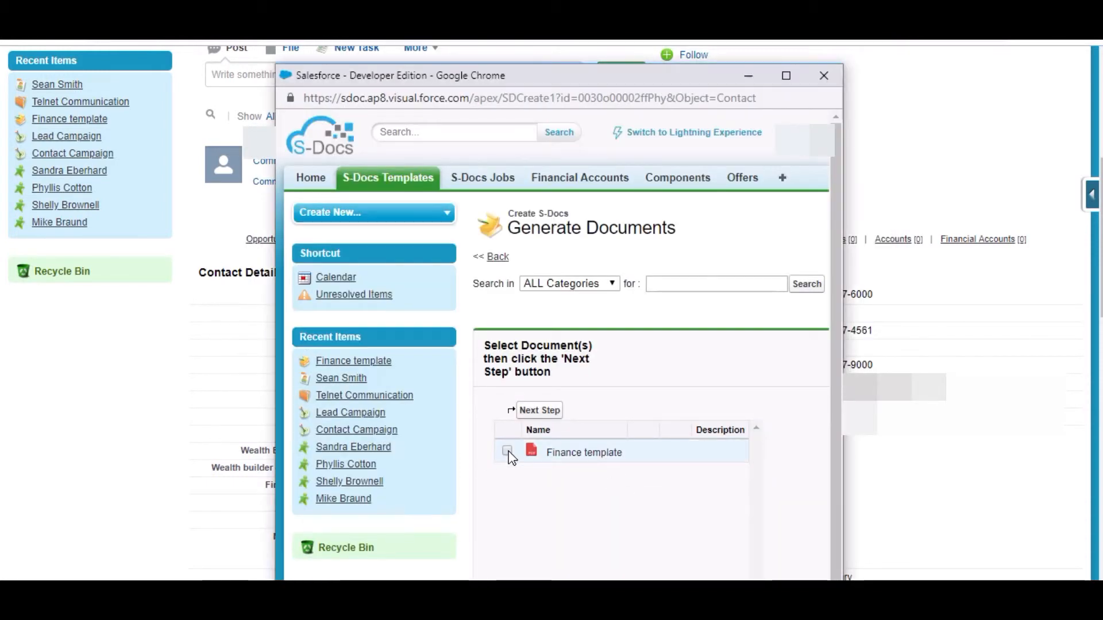
{"action": "left_click", "coordinate": [507, 453]}
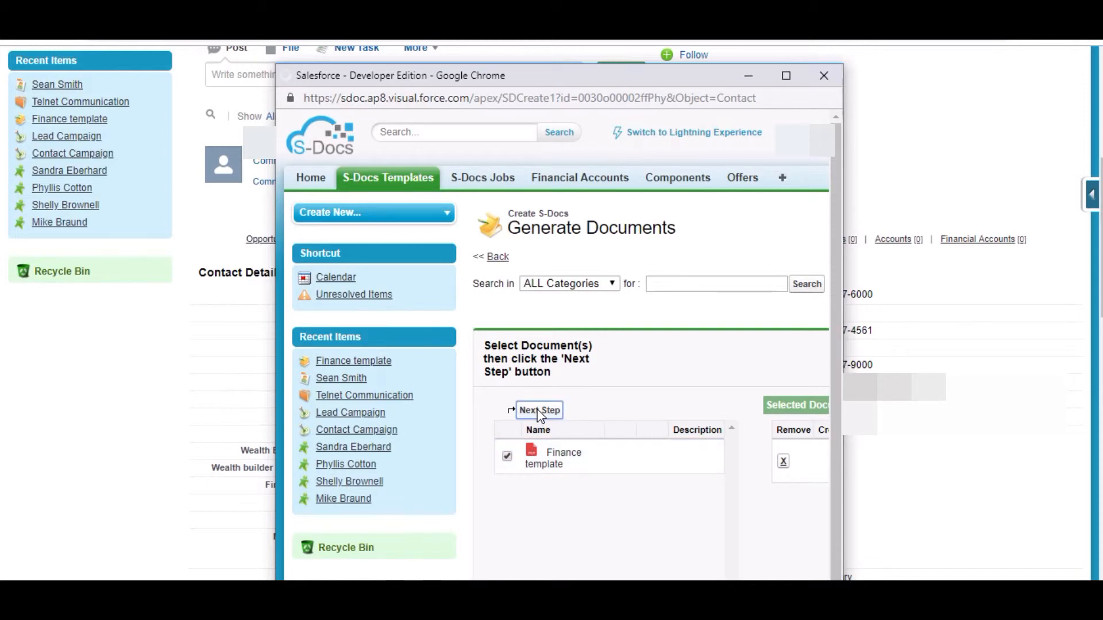
{"action": "left_click", "coordinate": [538, 410]}
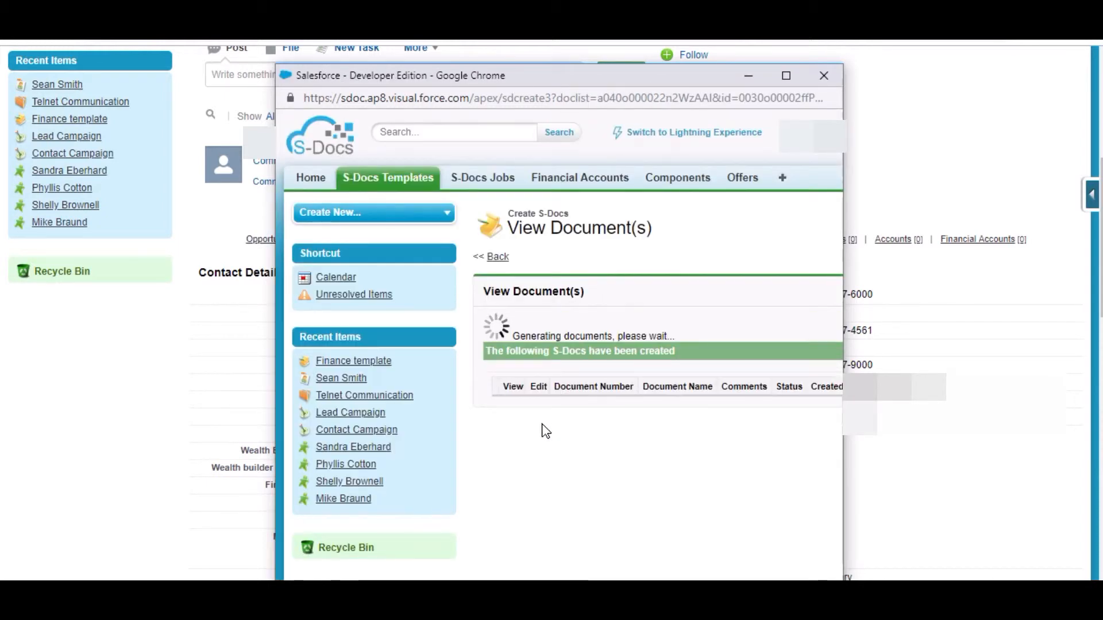
{"action": "mouse_move", "coordinate": [560, 442]}
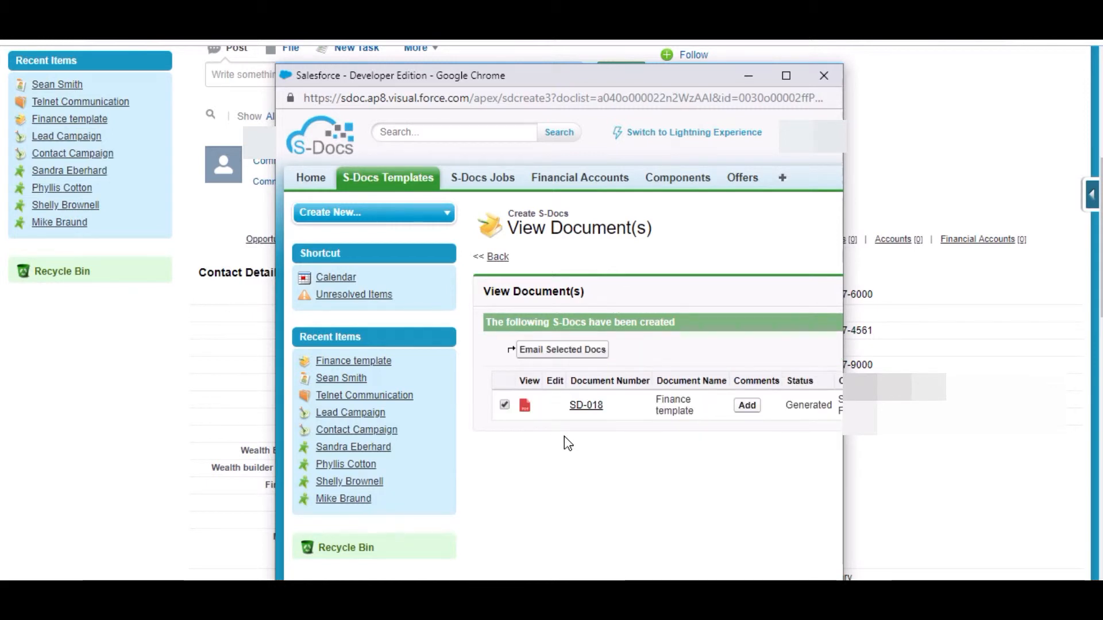
{"action": "mouse_move", "coordinate": [600, 368]}
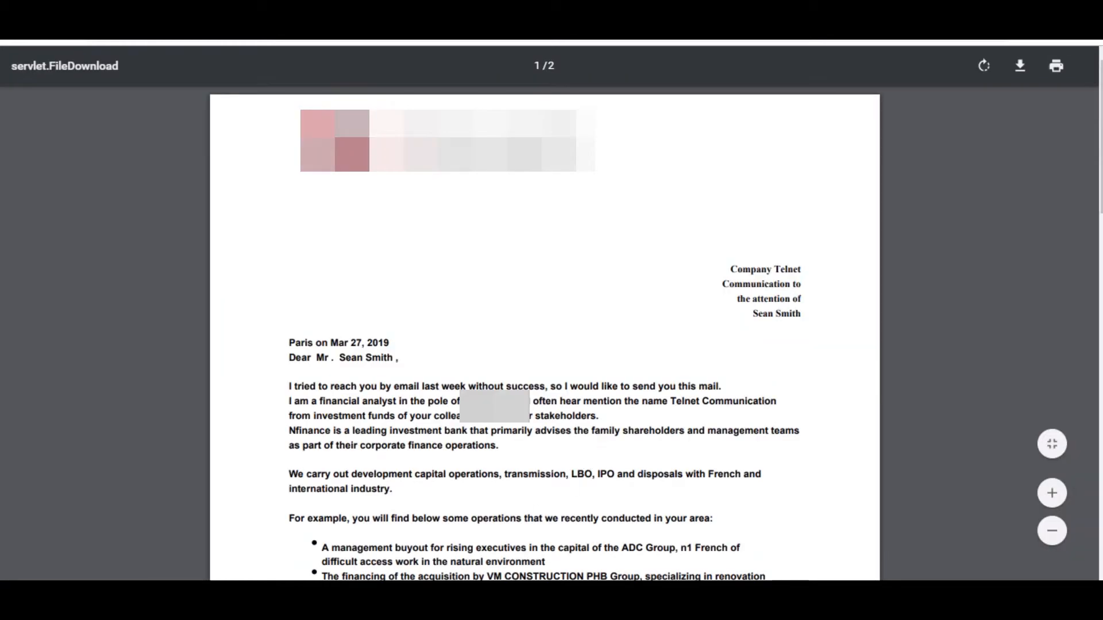
{"action": "mouse_move", "coordinate": [778, 276]}
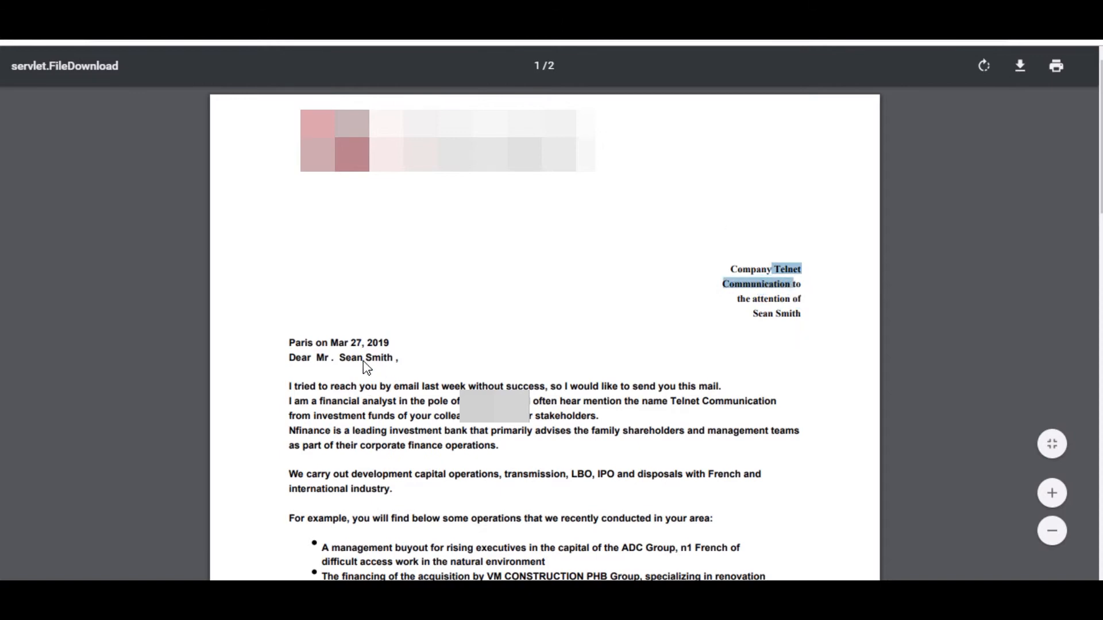
{"action": "double_click", "coordinate": [365, 357]}
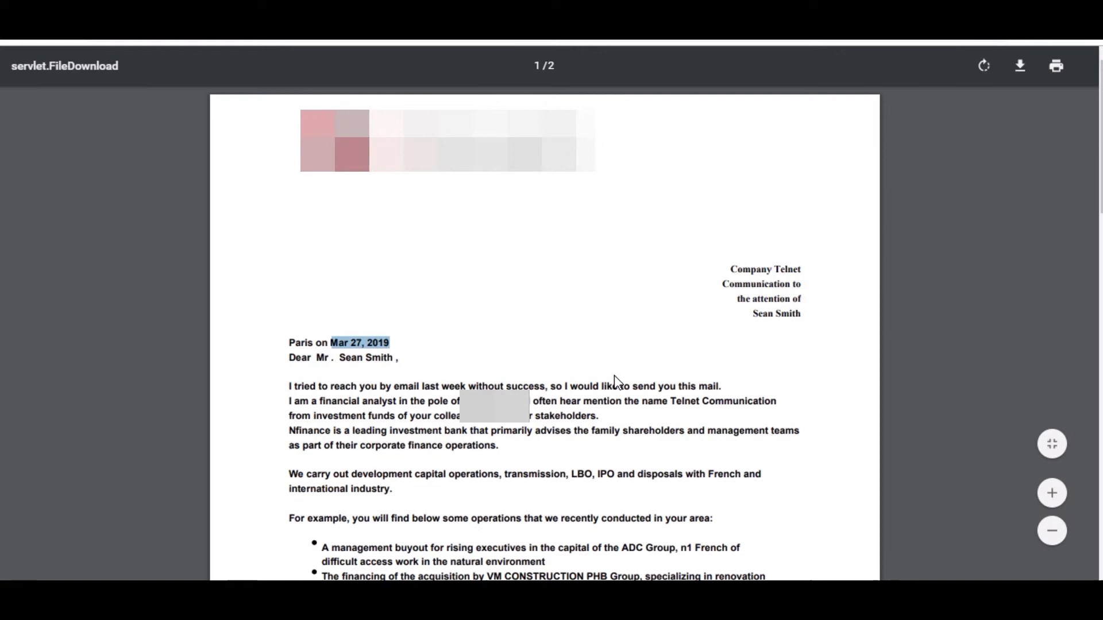
{"action": "scroll", "scroll_direction": "down", "scroll_amount": 3}
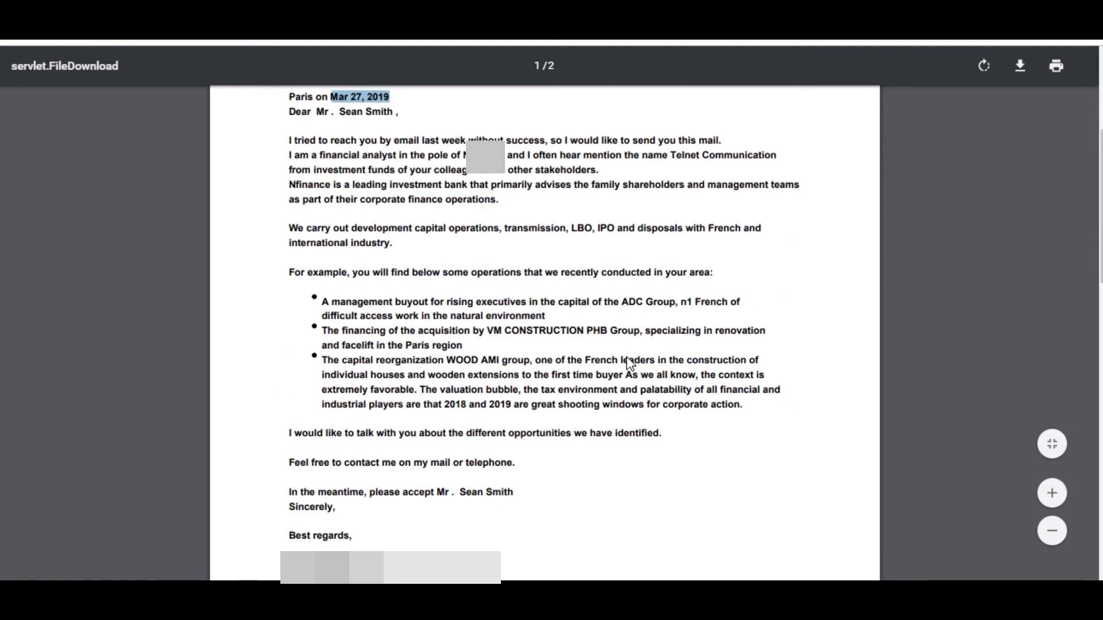
{"action": "scroll", "scroll_direction": "down", "scroll_amount": 3}
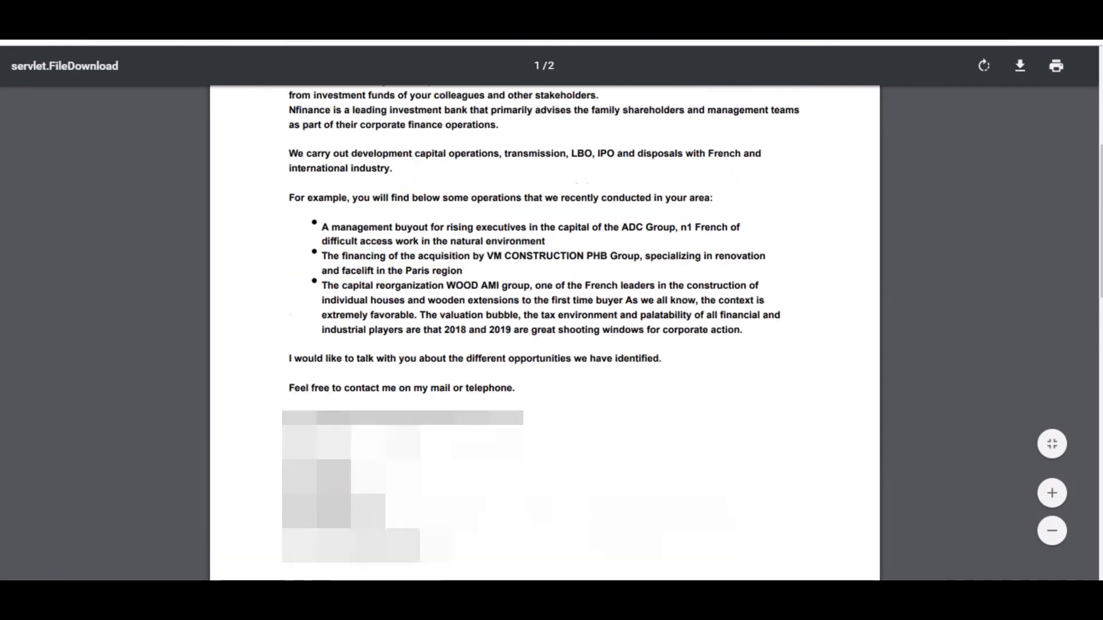
{"action": "scroll", "scroll_direction": "up", "scroll_amount": 3}
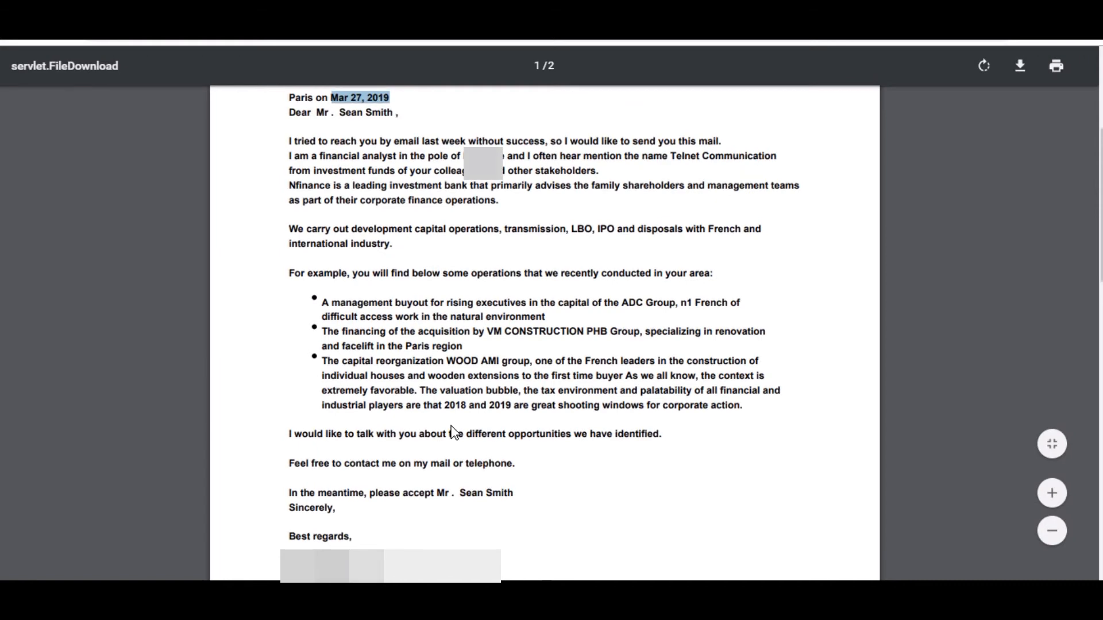
{"action": "scroll", "scroll_direction": "up", "scroll_amount": 3}
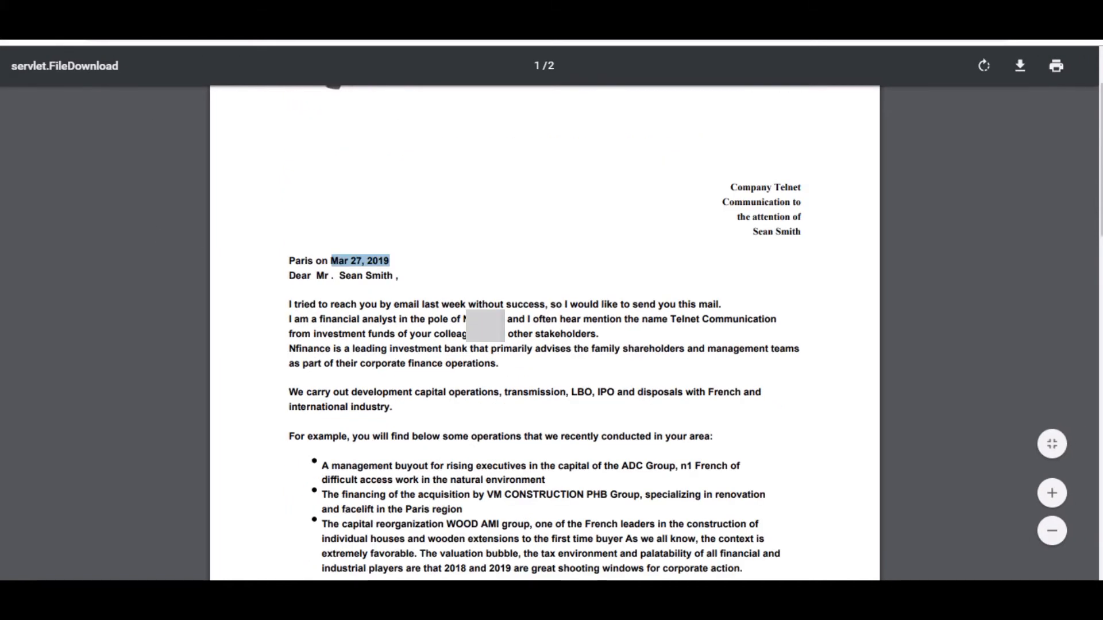
{"action": "mouse_move", "coordinate": [97, 47]}
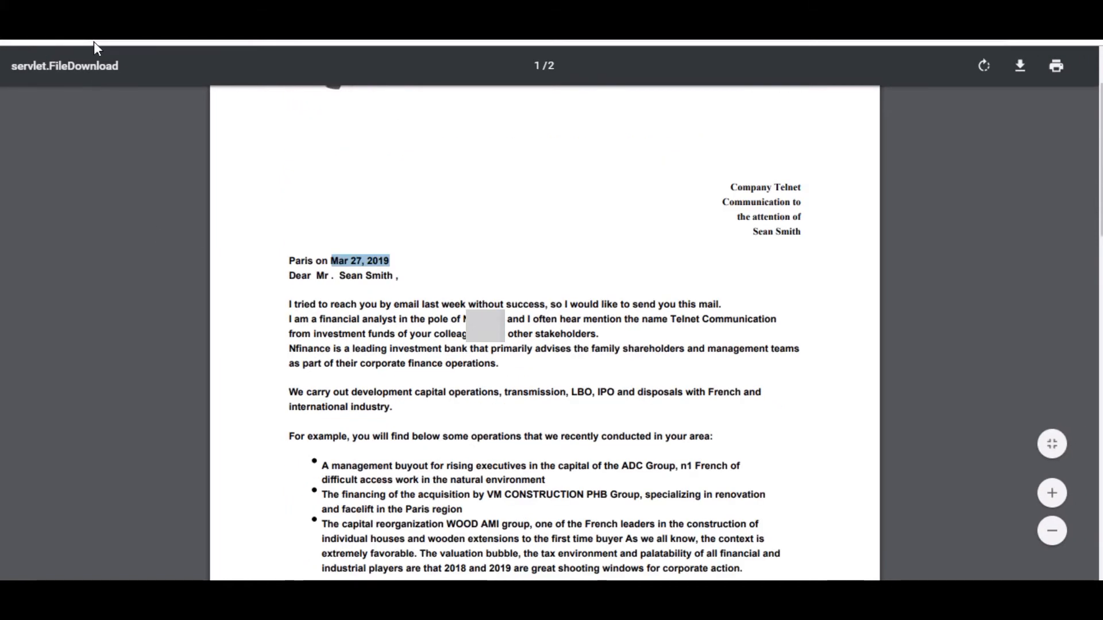